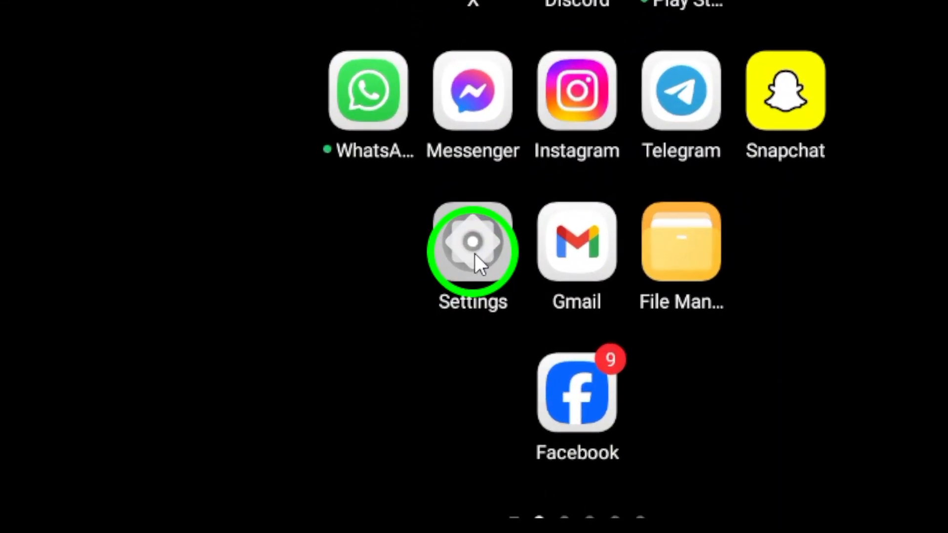
# Step: Launch the device Settings from the home screen
pyautogui.click(472, 241)
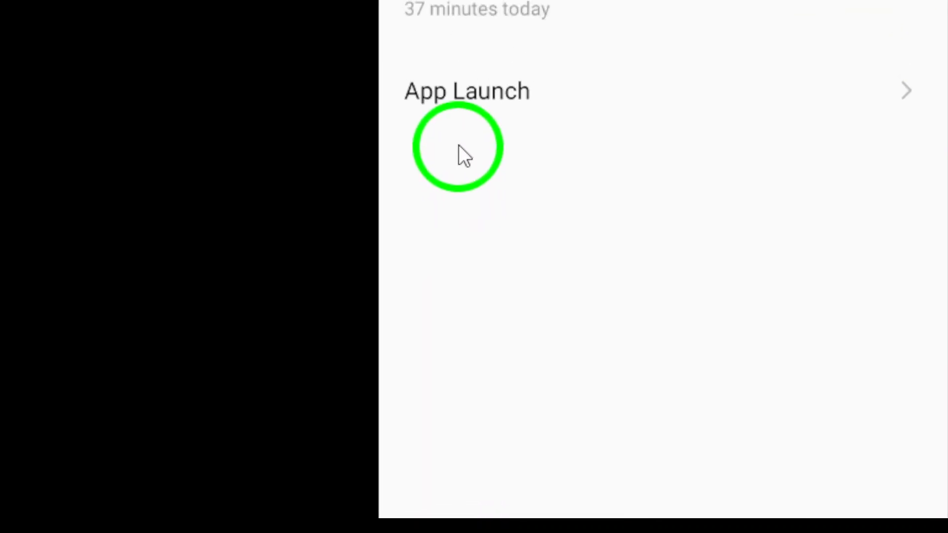
# Step: Search the installed applications list for 'roblox', leaving the single Roblox entry
pyautogui.click(467, 91)
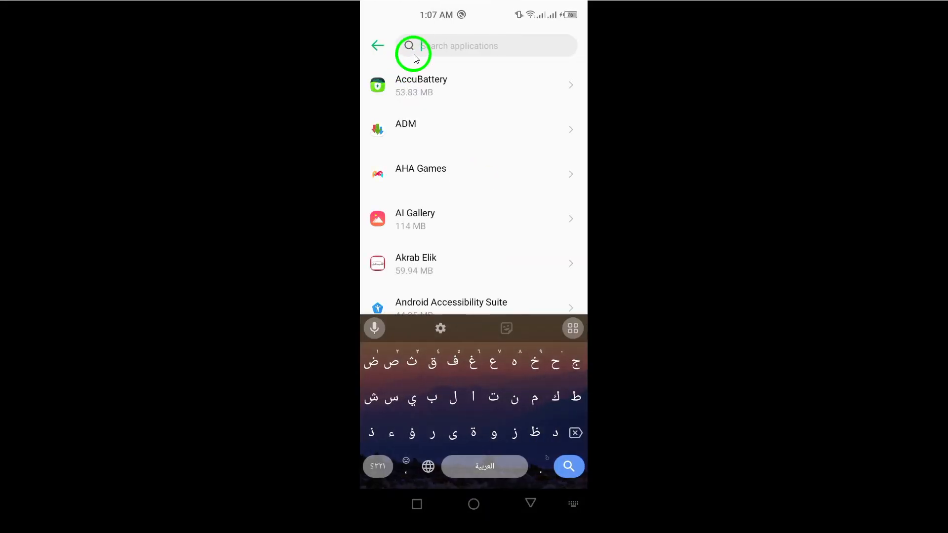
pyautogui.write('roblox')
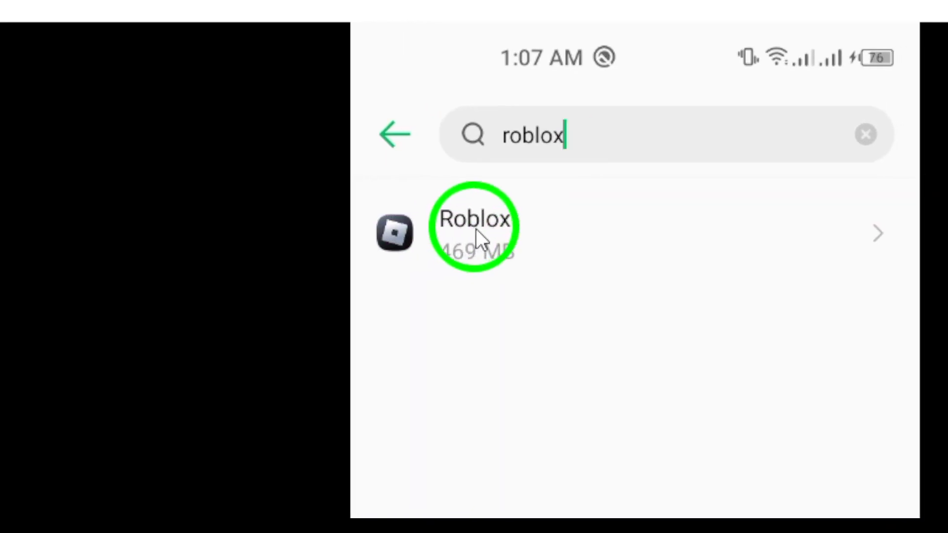
# Step: Go from Roblox's App info to its permissions list showing Microphone allowed, Camera denied
pyautogui.click(474, 233)
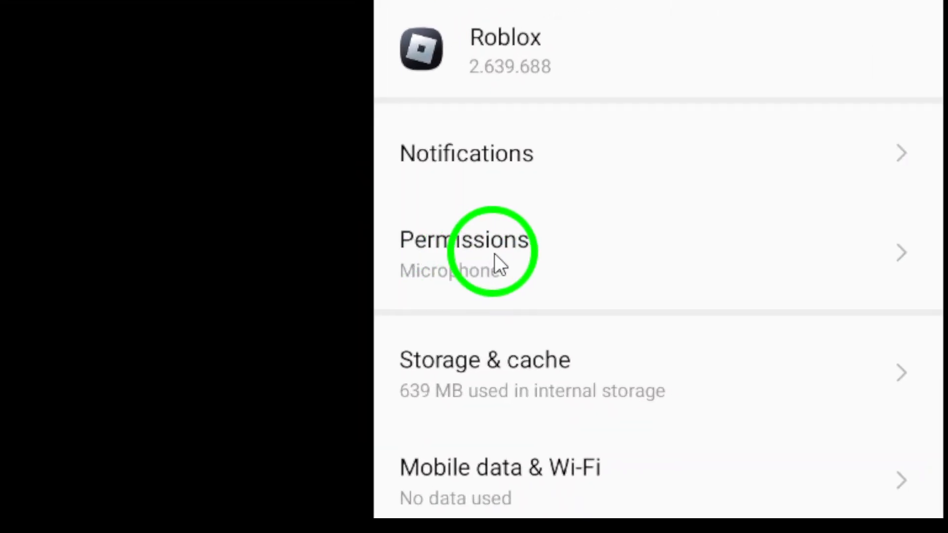
pyautogui.click(465, 250)
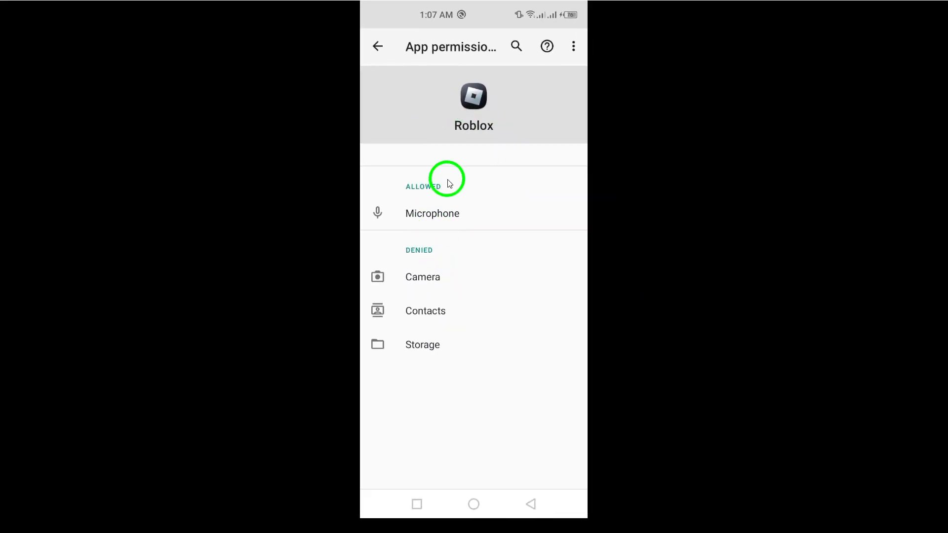
pyautogui.moveTo(410, 284)
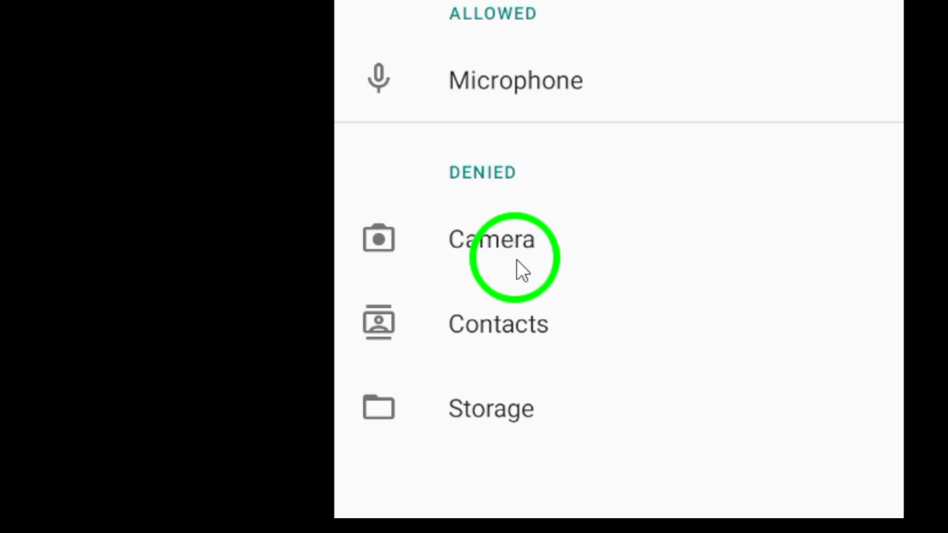
# Step: Change Roblox's Camera permission from Denied to Allow
pyautogui.click(491, 238)
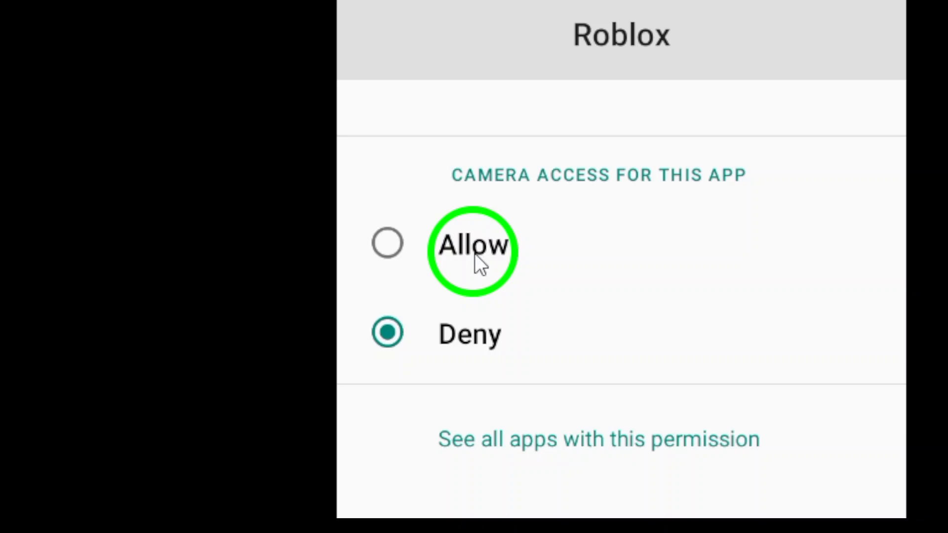
pyautogui.click(472, 243)
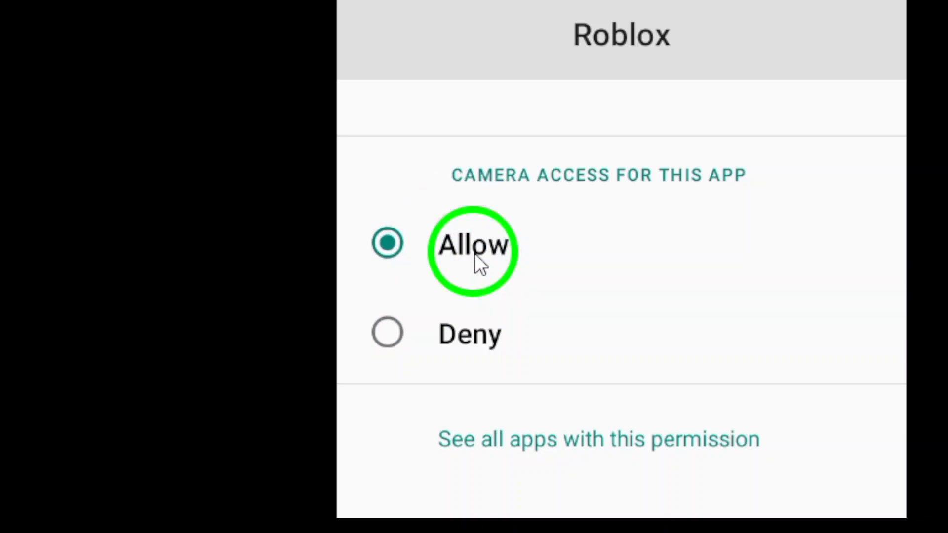